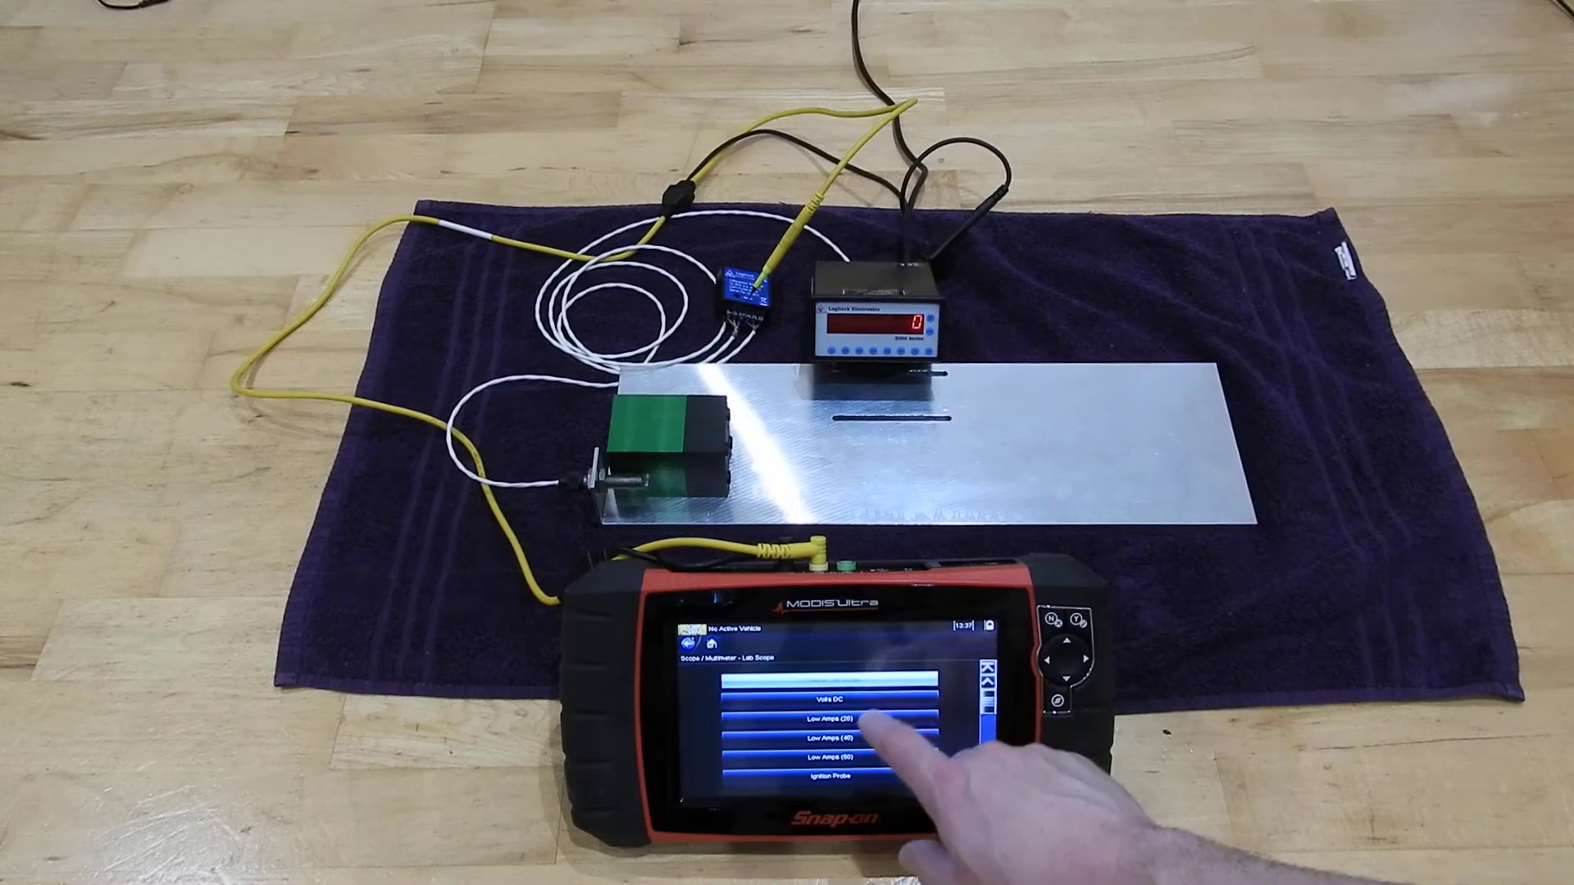
Step: Select Volts DC in the Lab Scope list to display a live voltage waveform
{"action": "left_click", "coordinate": [823, 699]}
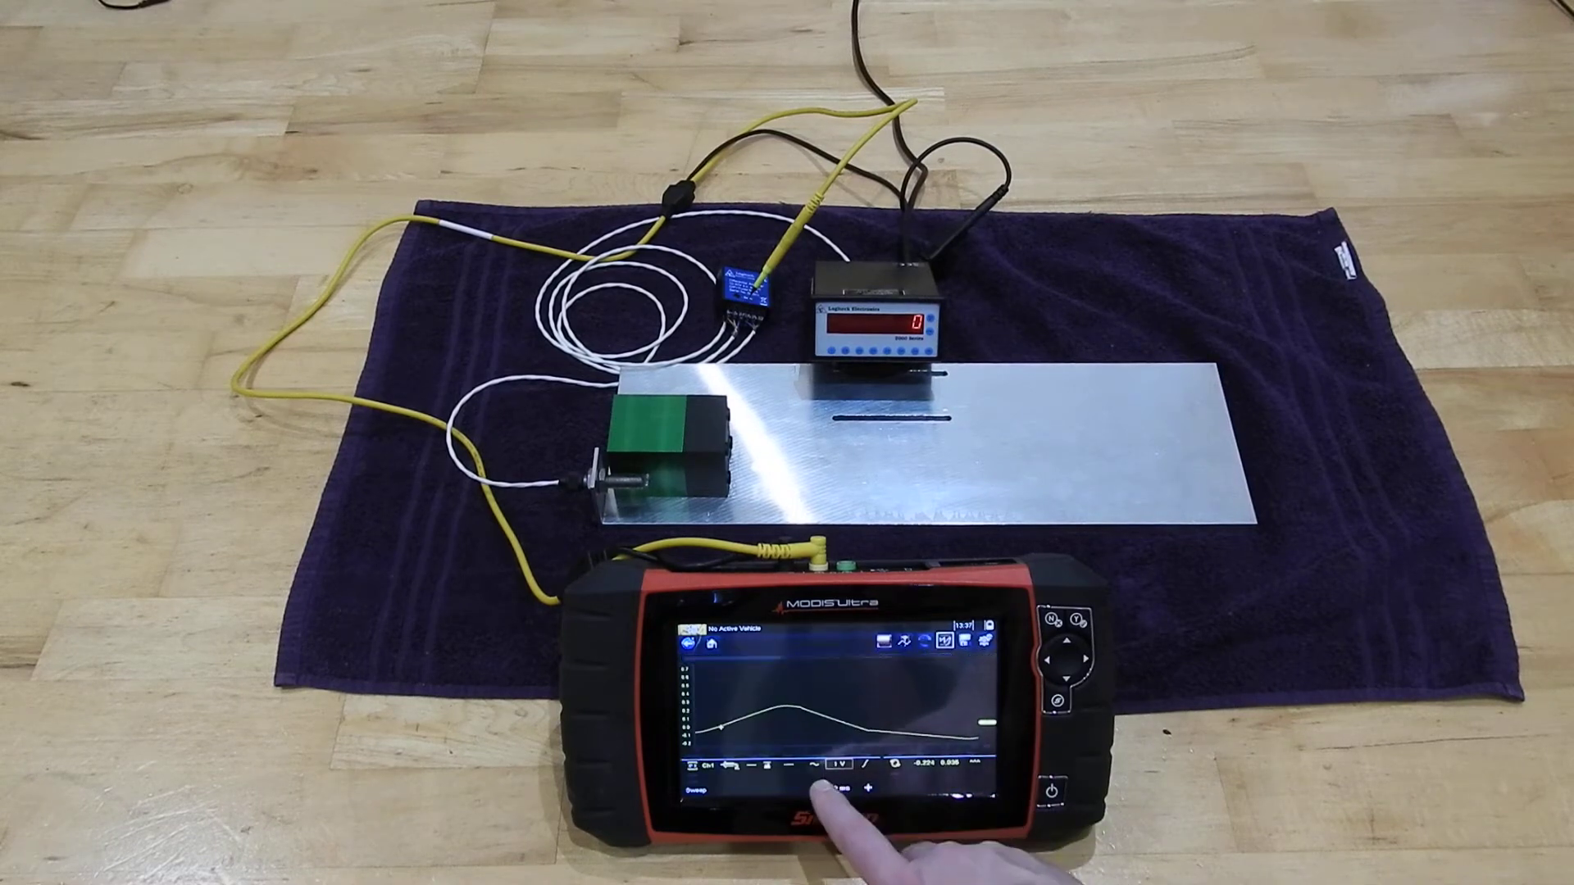